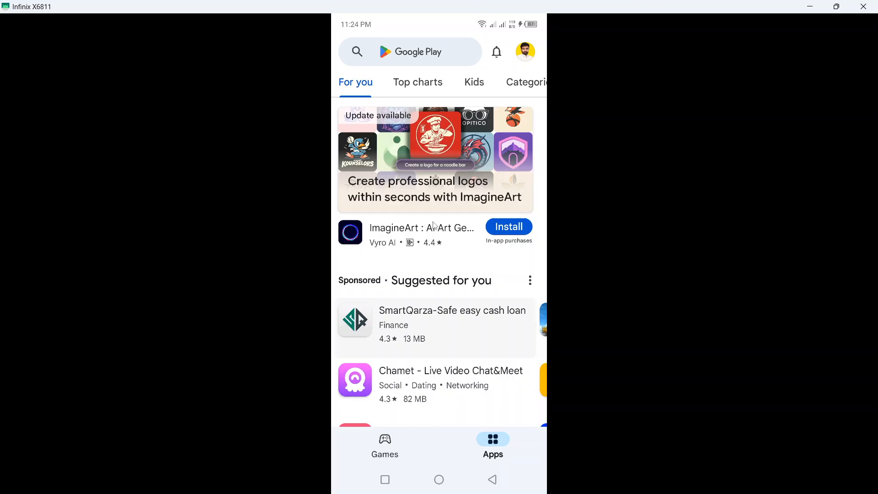
Search Google Play for 'shopify' and open the Shopify app listing
{"action": "type", "text": "shopify"}
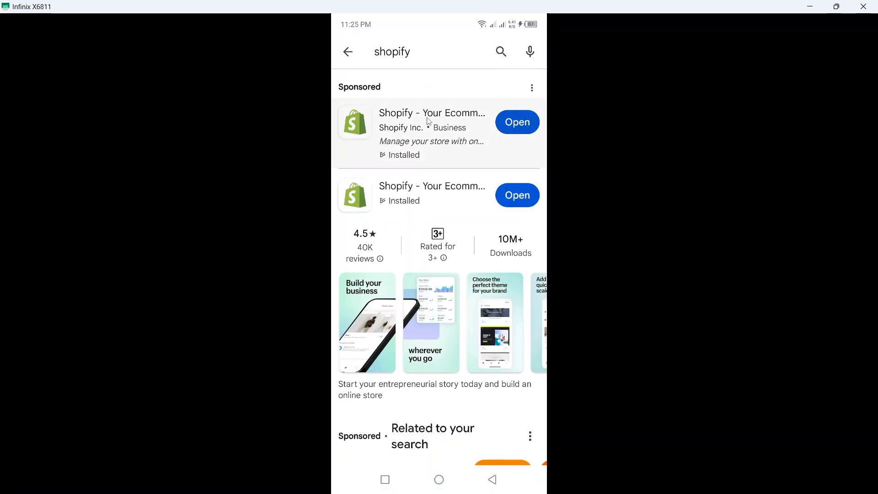
{"action": "left_click", "coordinate": [432, 113]}
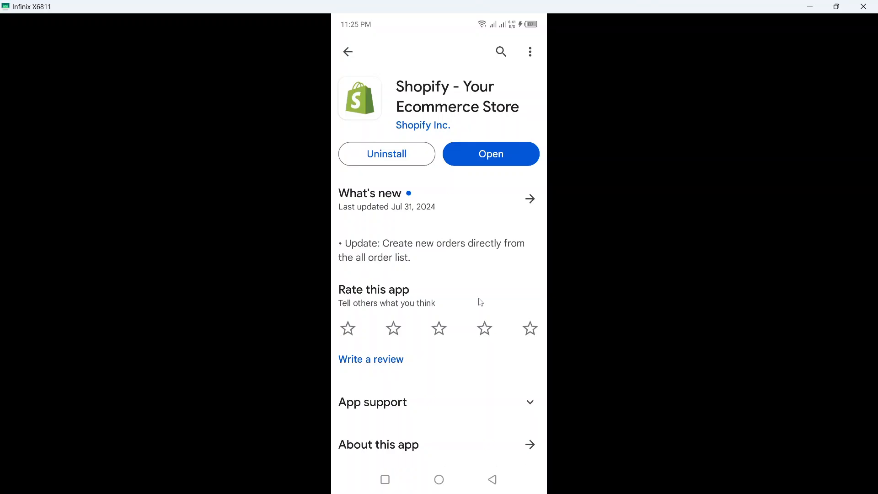
{"action": "mouse_move", "coordinate": [486, 160]}
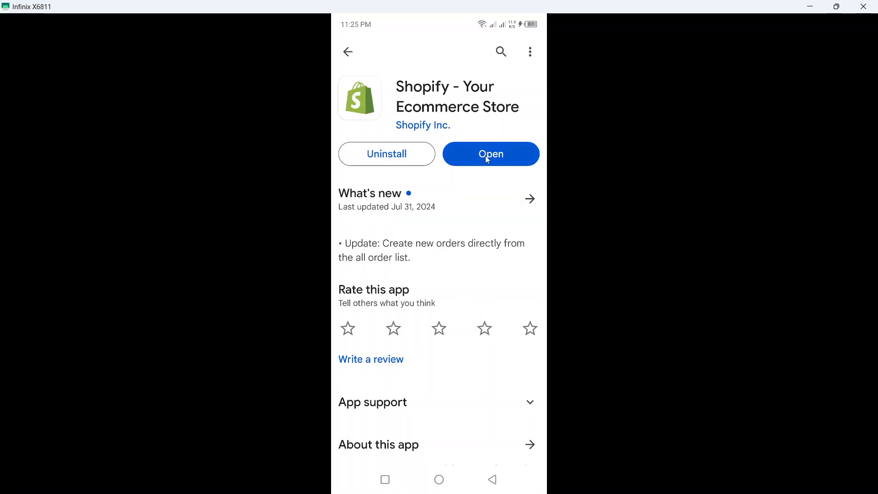
Launch Shopify and tap Get started on the welcome screen
{"action": "left_click", "coordinate": [490, 154]}
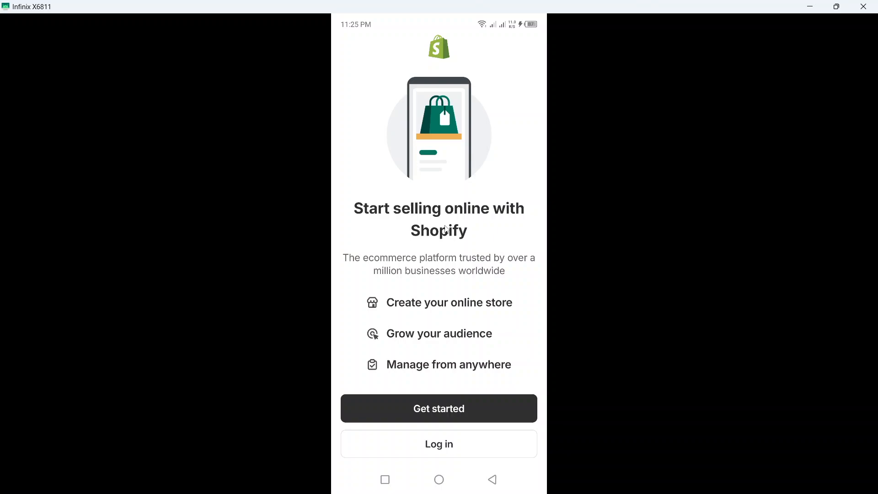
{"action": "mouse_move", "coordinate": [423, 213]}
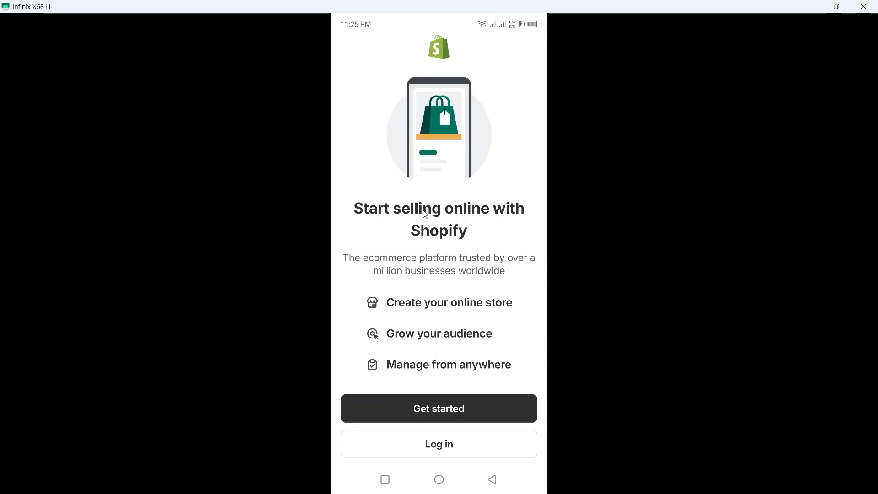
{"action": "mouse_move", "coordinate": [413, 314]}
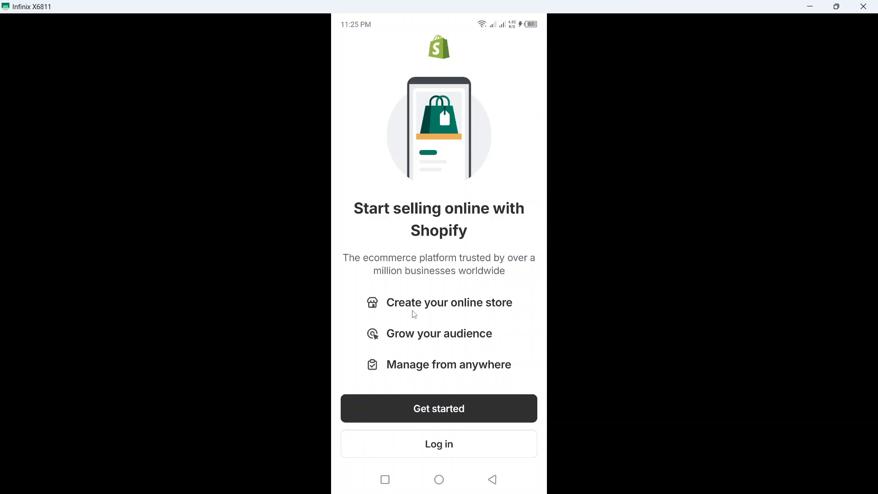
{"action": "mouse_move", "coordinate": [402, 388]}
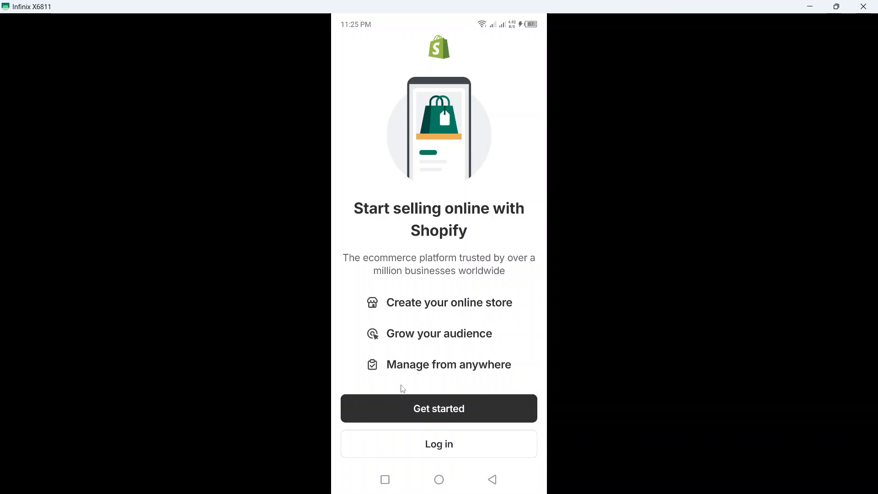
{"action": "mouse_move", "coordinate": [504, 398]}
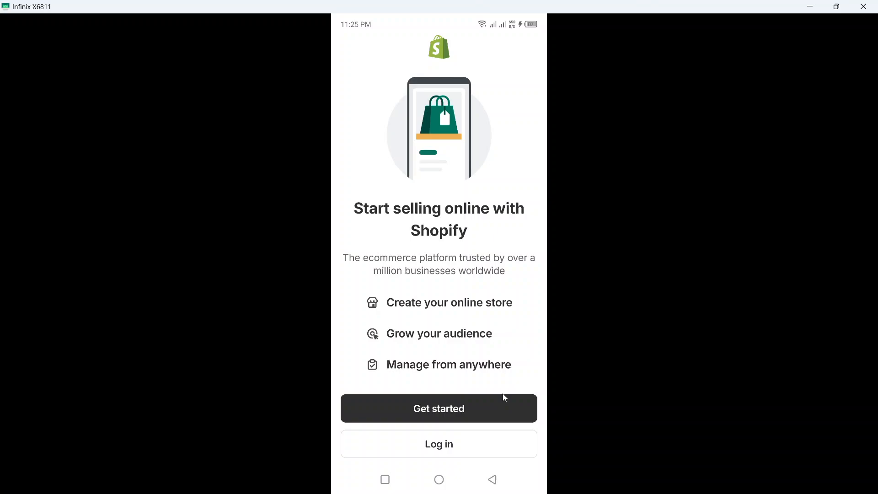
{"action": "left_click", "coordinate": [438, 408]}
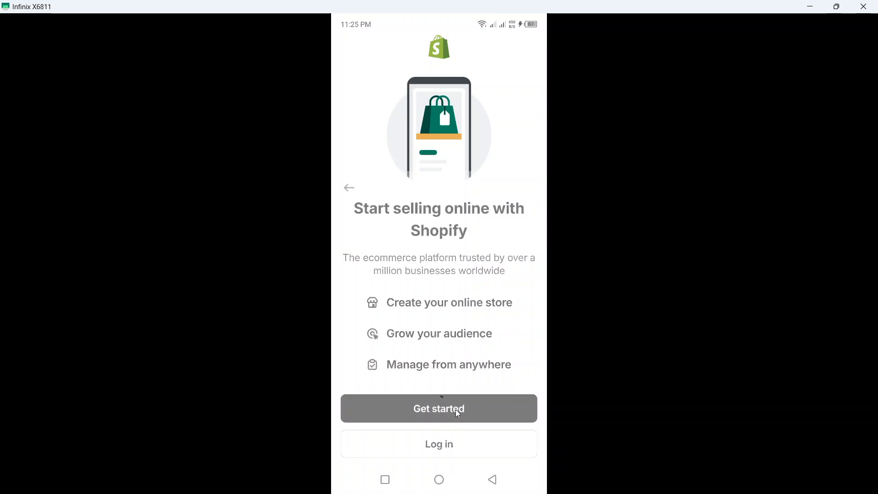
Answer 'Which of these best describes you?' with I'm just starting
{"action": "left_click", "coordinate": [438, 408]}
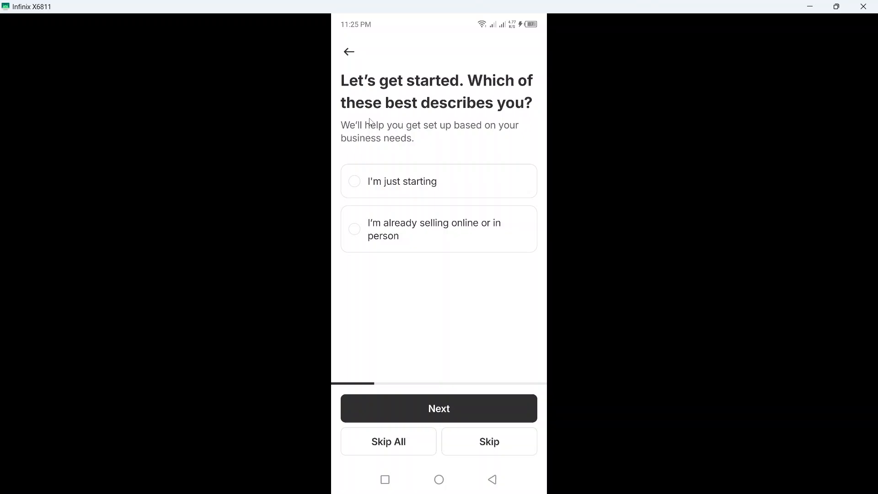
{"action": "mouse_move", "coordinate": [493, 90]}
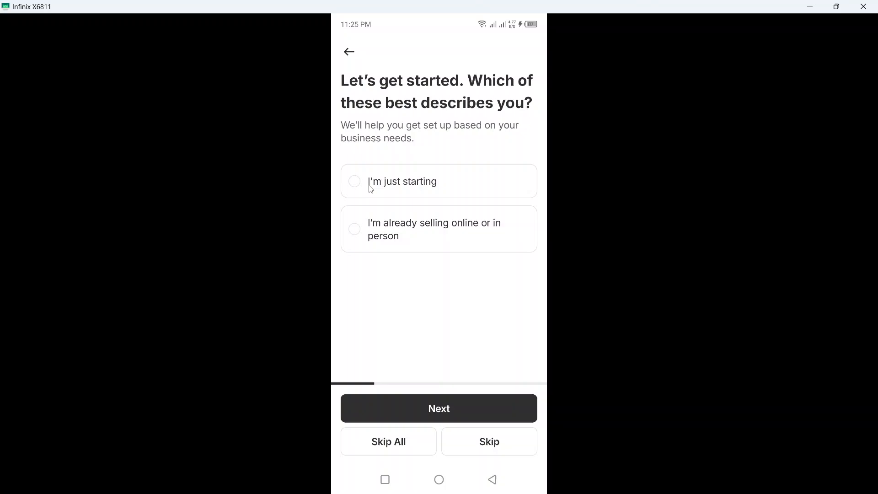
{"action": "mouse_move", "coordinate": [412, 233]}
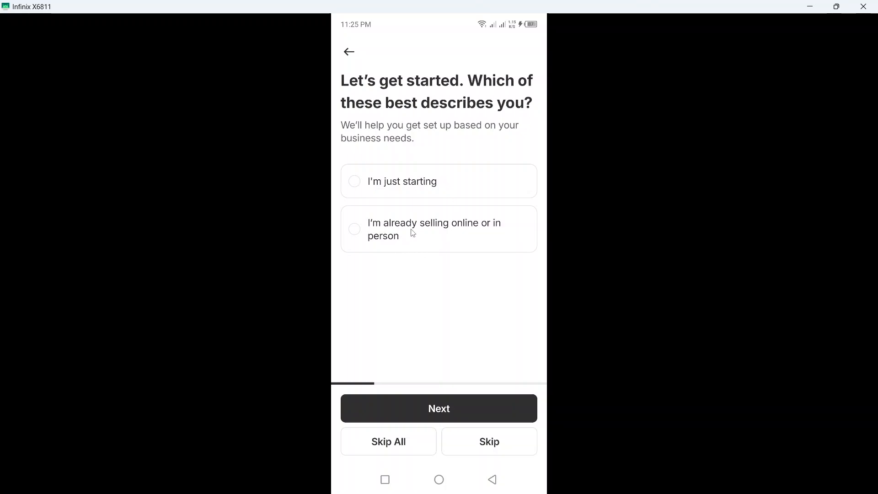
{"action": "mouse_move", "coordinate": [404, 259]}
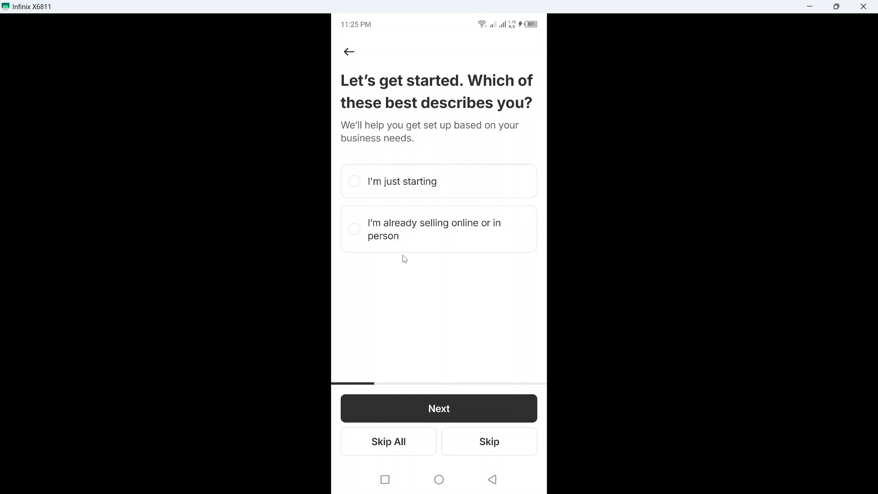
{"action": "left_click", "coordinate": [354, 181]}
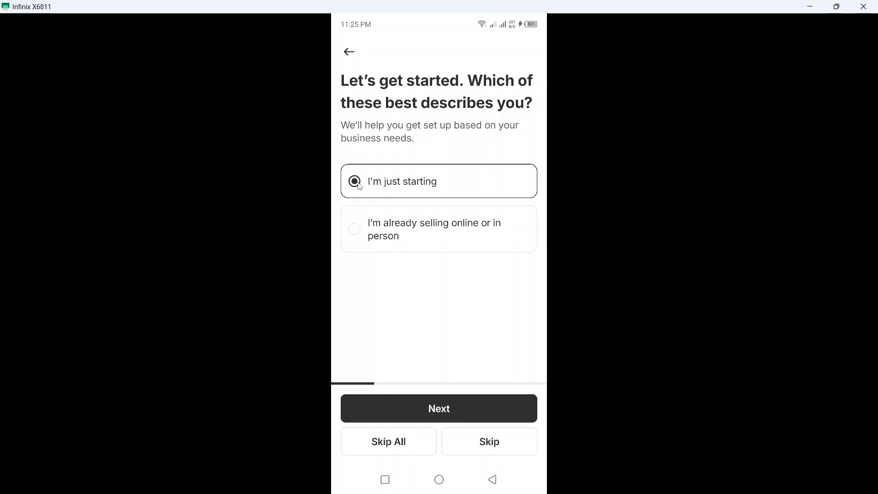
Check 'An online store' under 'Where would you like to sell?'
{"action": "left_click", "coordinate": [439, 408]}
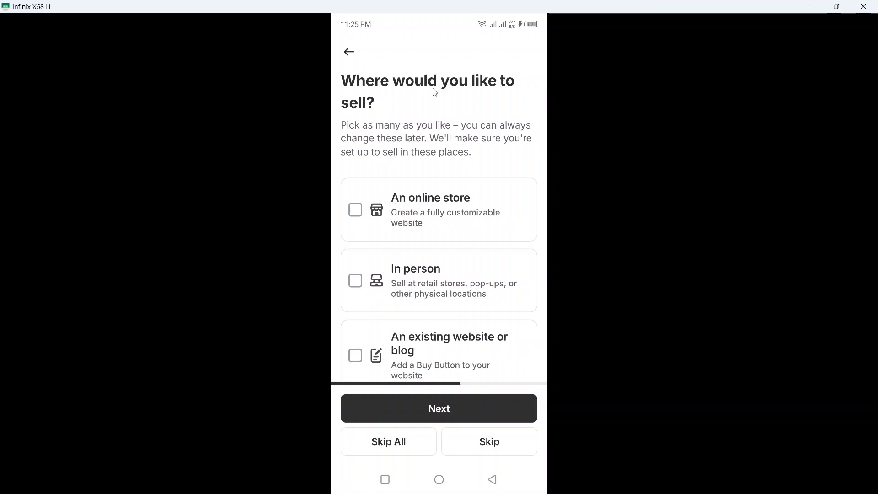
{"action": "mouse_move", "coordinate": [466, 218]}
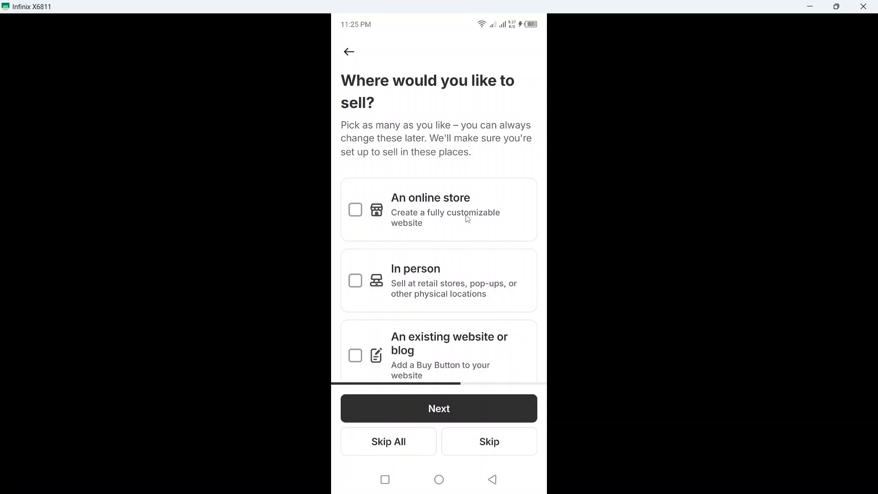
{"action": "scroll", "scroll_direction": "down", "scroll_amount": 3}
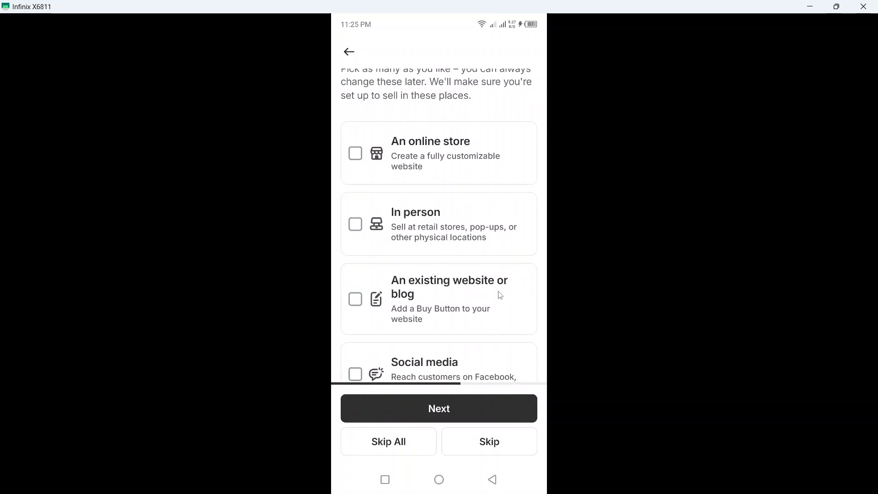
{"action": "scroll", "scroll_direction": "down", "scroll_amount": 3}
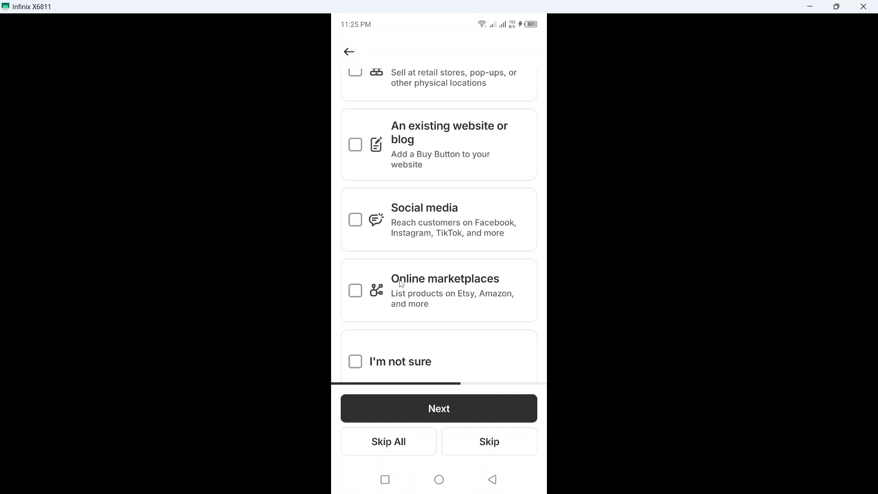
{"action": "scroll", "scroll_direction": "down", "scroll_amount": 3}
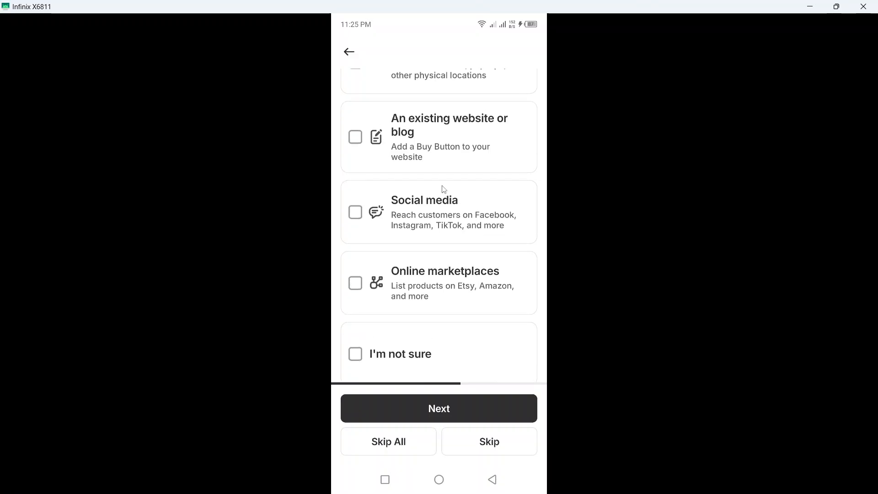
{"action": "scroll", "scroll_direction": "up", "scroll_amount": 3}
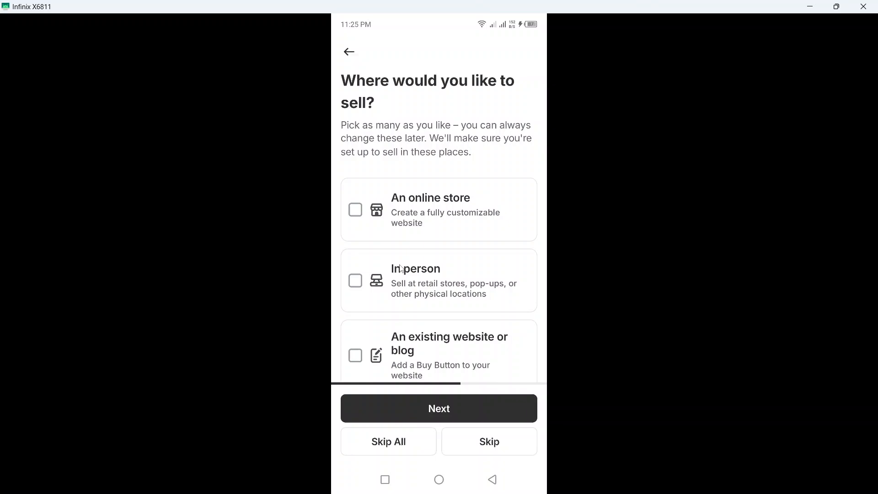
{"action": "mouse_move", "coordinate": [415, 224]}
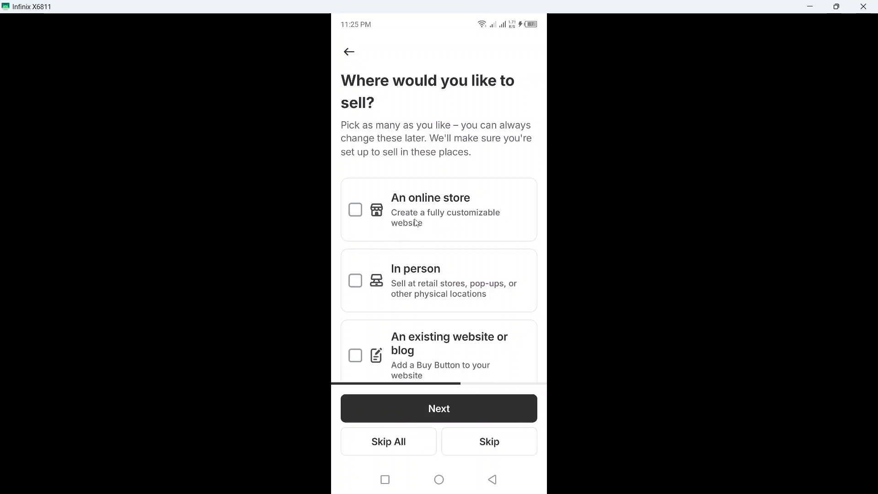
{"action": "scroll", "scroll_direction": "down", "scroll_amount": 3}
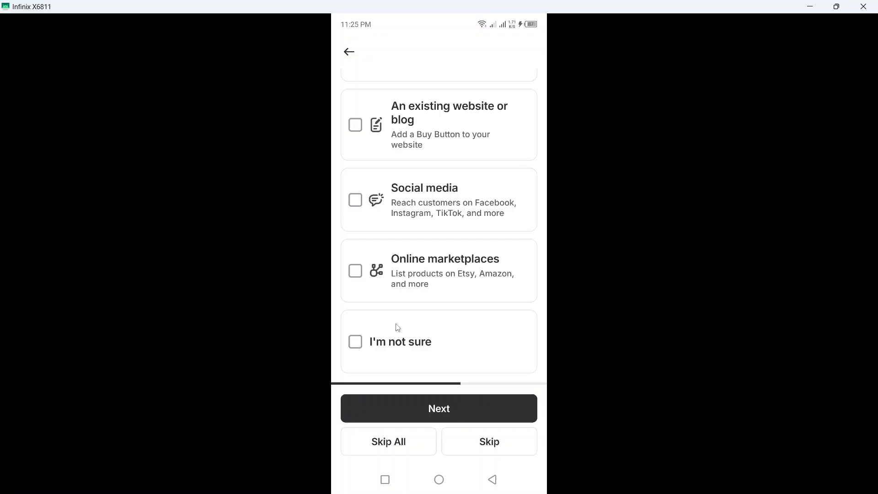
{"action": "mouse_move", "coordinate": [435, 286]}
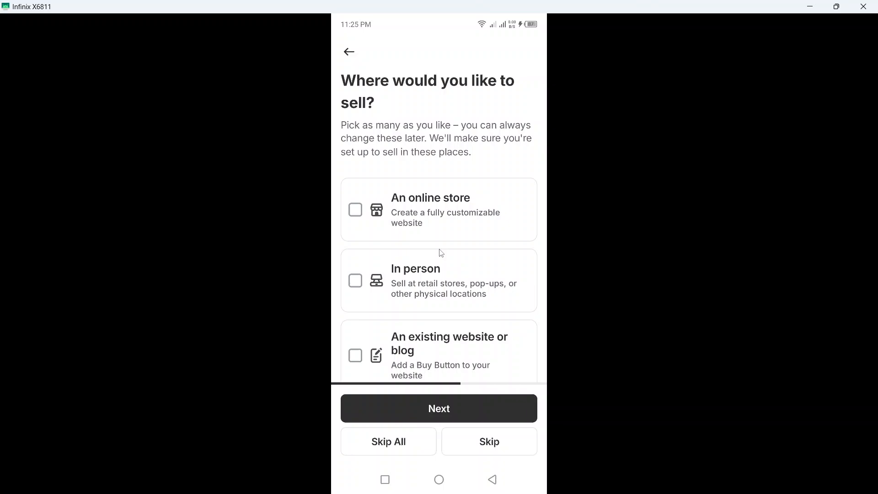
{"action": "left_click", "coordinate": [355, 209]}
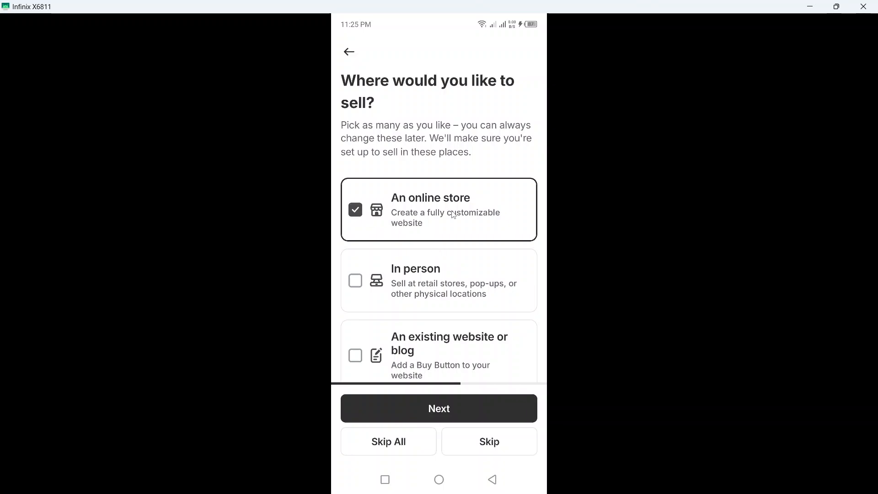
Select Dropshipping products as what to sell first and continue
{"action": "left_click", "coordinate": [438, 408]}
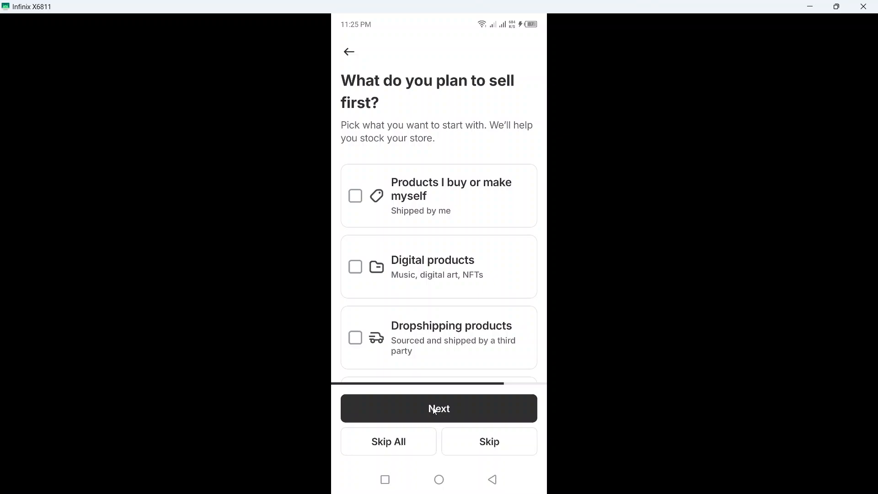
{"action": "mouse_move", "coordinate": [397, 156]}
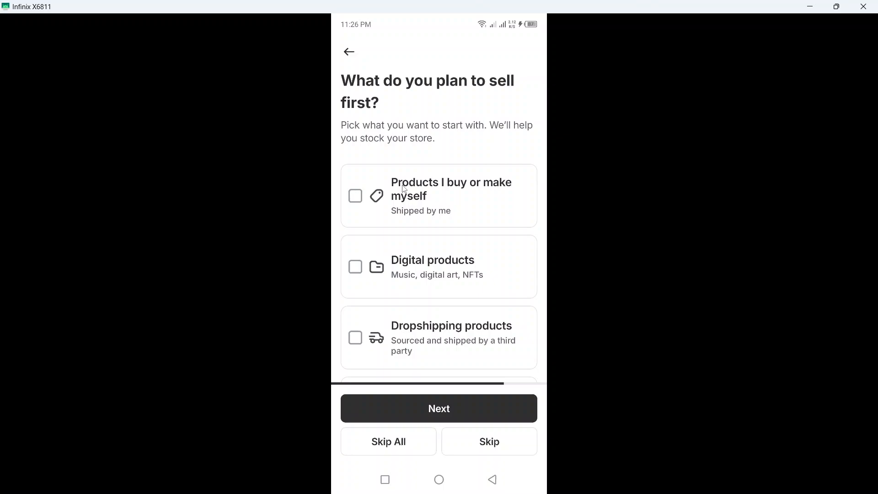
{"action": "mouse_move", "coordinate": [407, 218]}
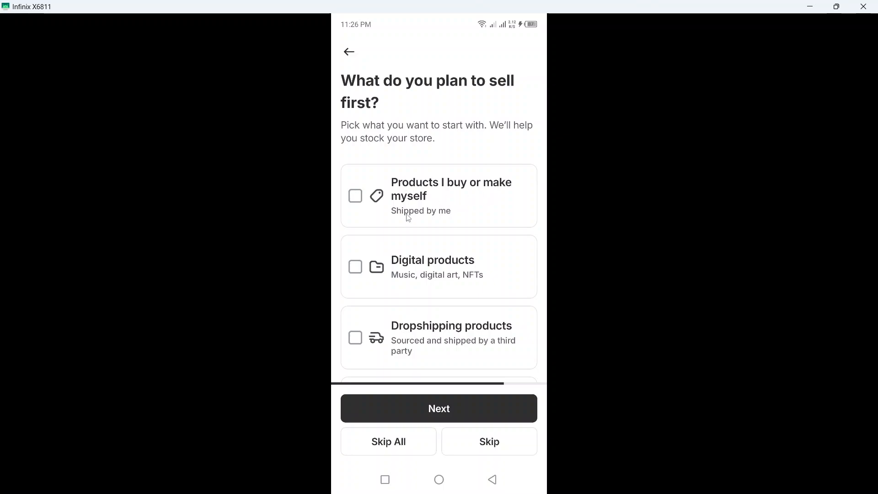
{"action": "scroll", "scroll_direction": "down", "scroll_amount": 3}
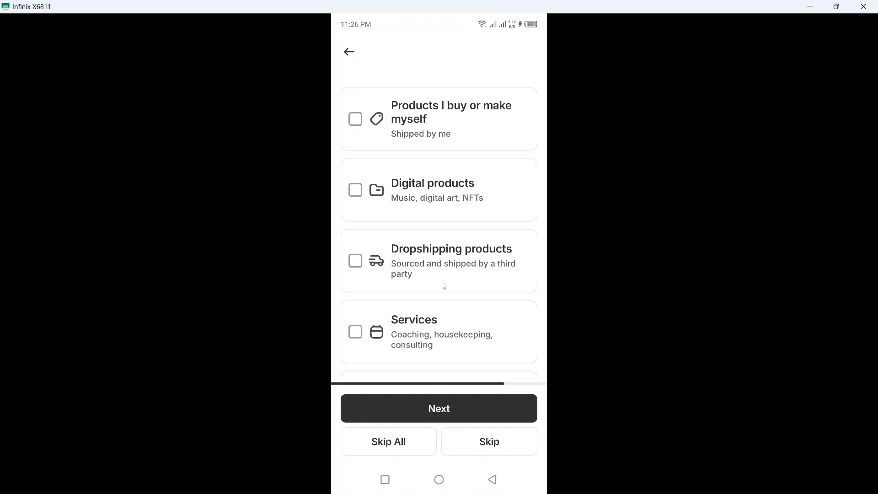
{"action": "scroll", "scroll_direction": "down", "scroll_amount": 3}
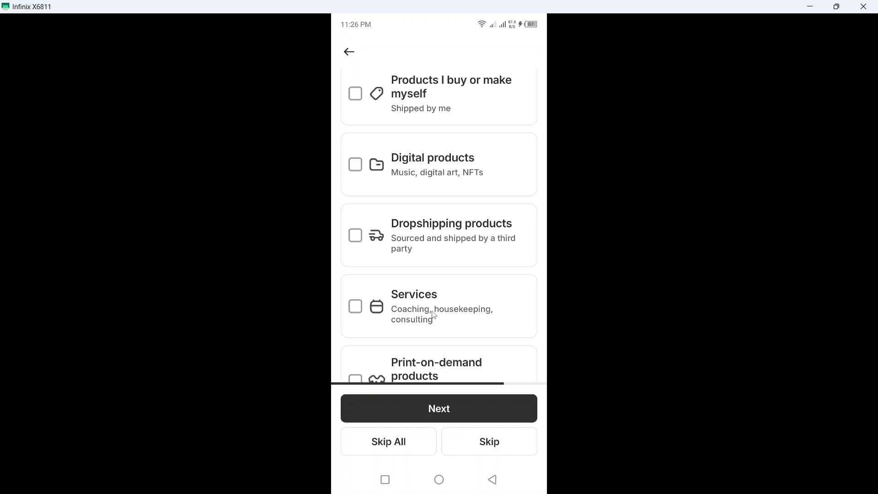
{"action": "mouse_move", "coordinate": [382, 253]}
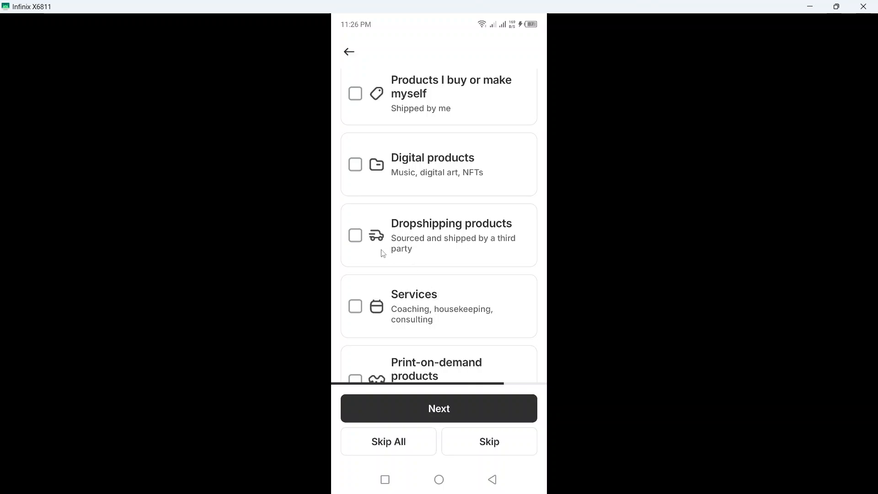
{"action": "left_click", "coordinate": [355, 248]}
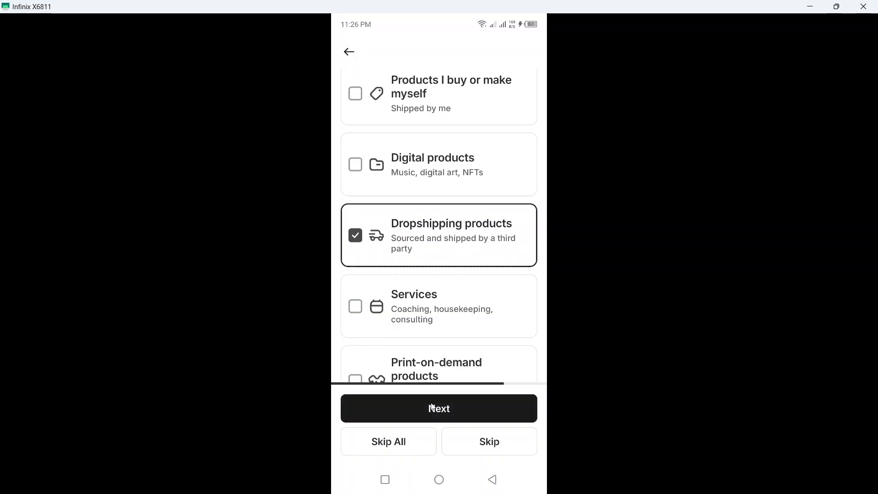
{"action": "left_click", "coordinate": [438, 408]}
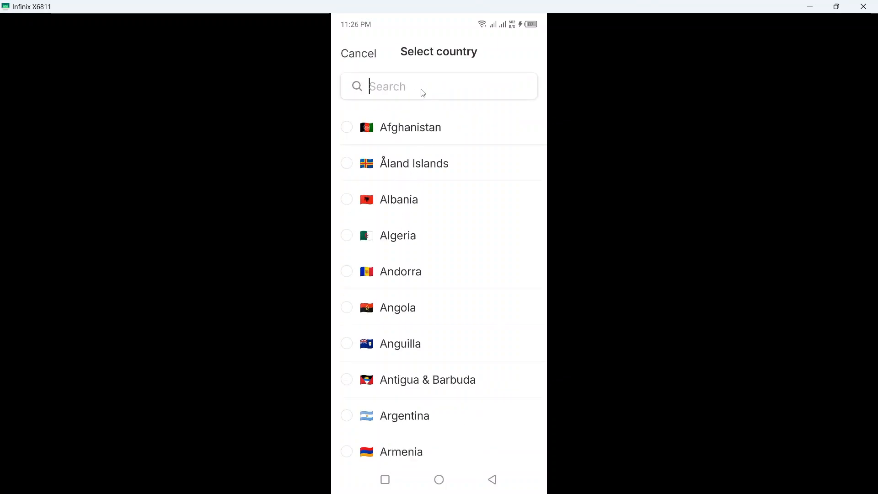
Search 'german', pick Germany as business country, and continue
{"action": "type", "text": "german"}
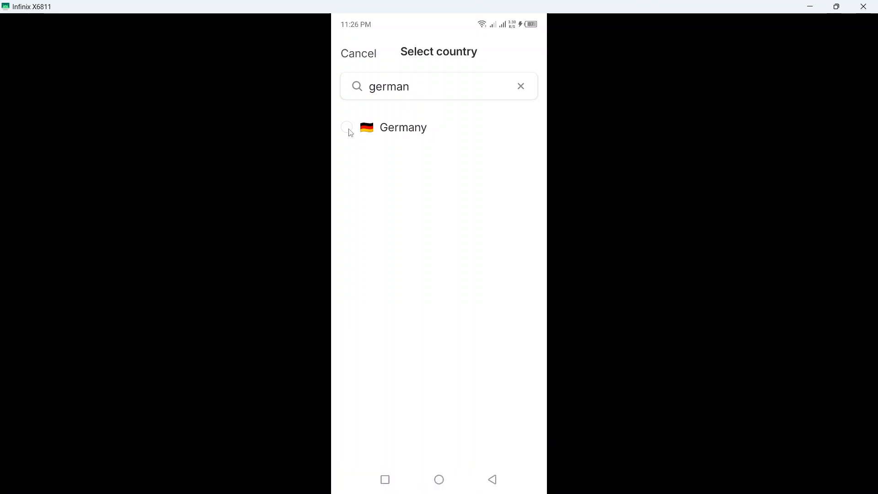
{"action": "left_click", "coordinate": [347, 128]}
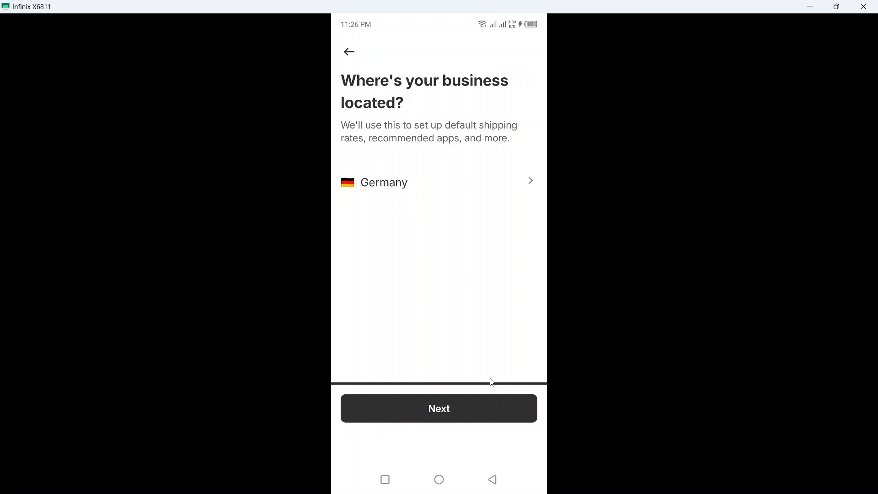
{"action": "left_click", "coordinate": [439, 408]}
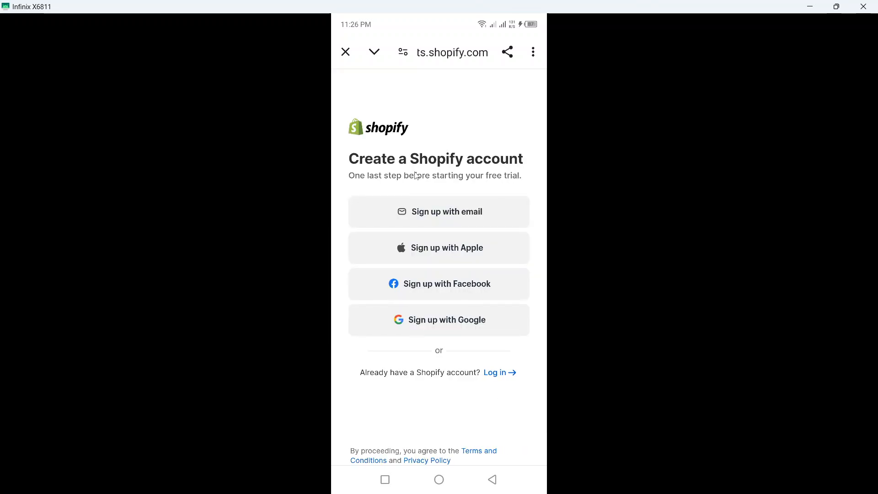
{"action": "mouse_move", "coordinate": [404, 169]}
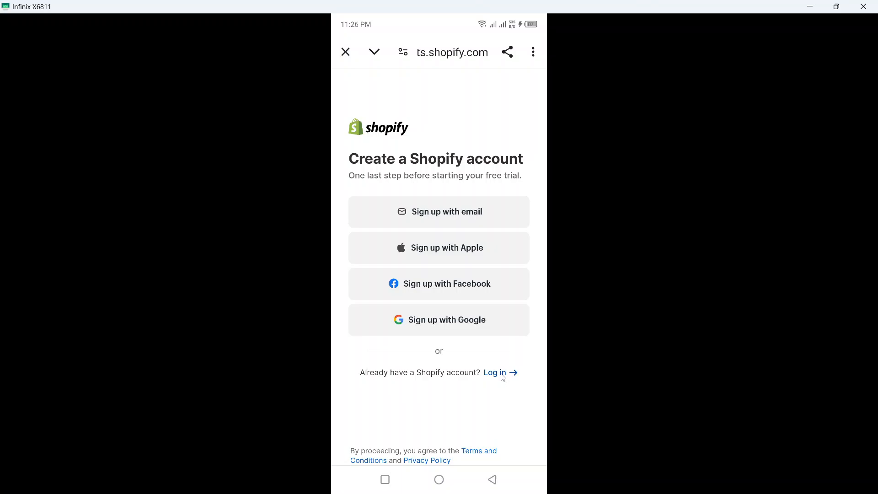
Log in with email 'jahanzeb' and choose the linked Google account
{"action": "left_click", "coordinate": [494, 372]}
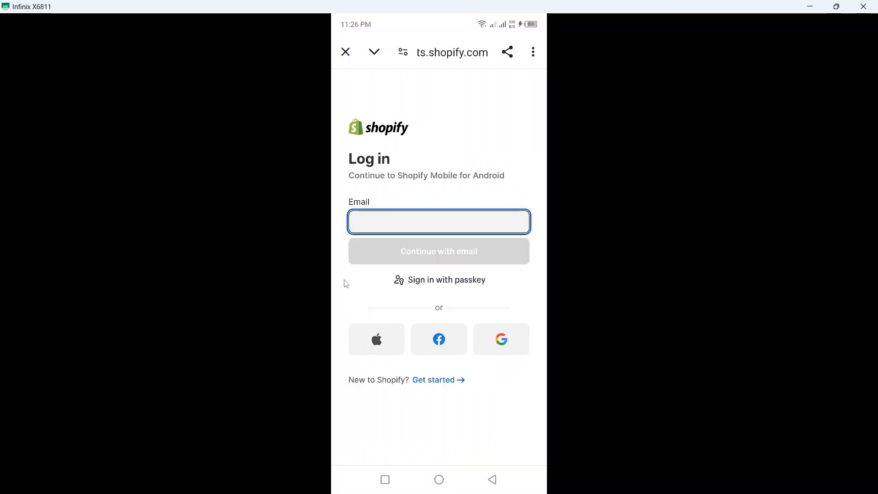
{"action": "left_click", "coordinate": [439, 222]}
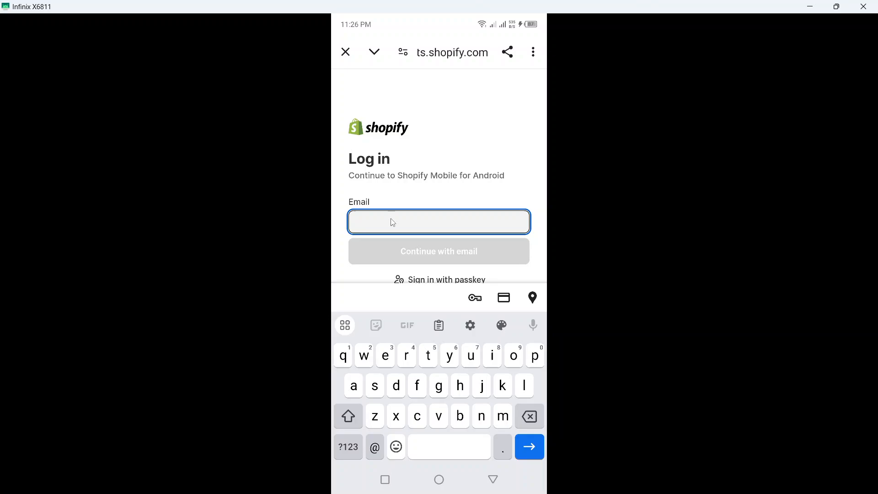
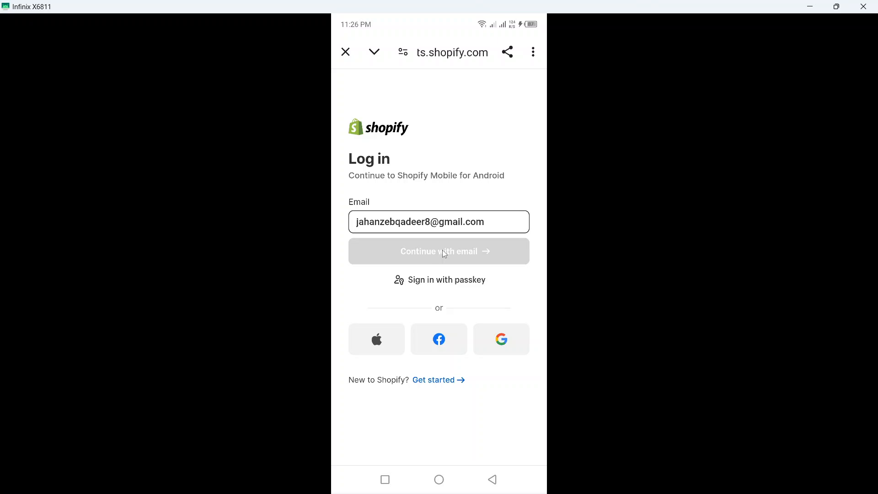
{"action": "left_click", "coordinate": [501, 338]}
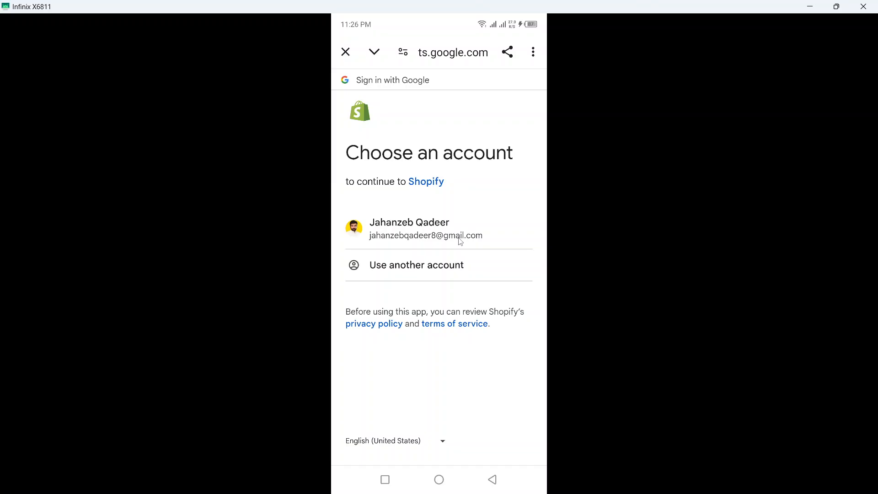
{"action": "left_click", "coordinate": [409, 229]}
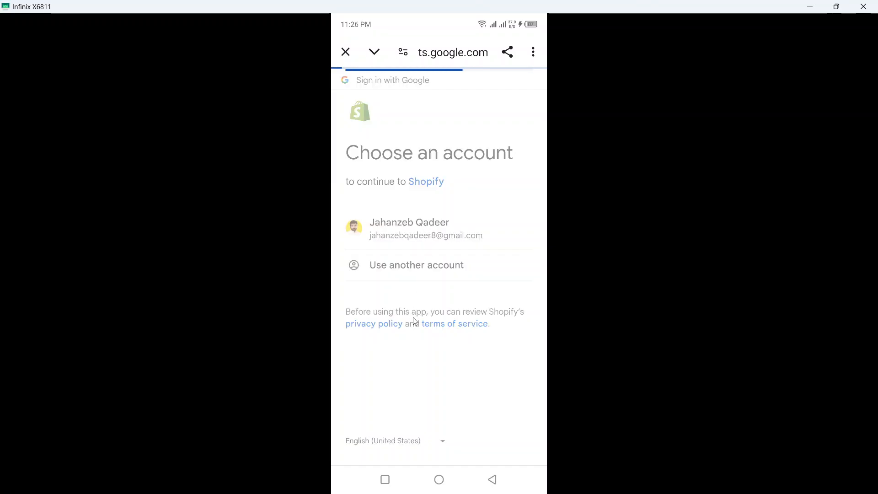
{"action": "left_click", "coordinate": [409, 228]}
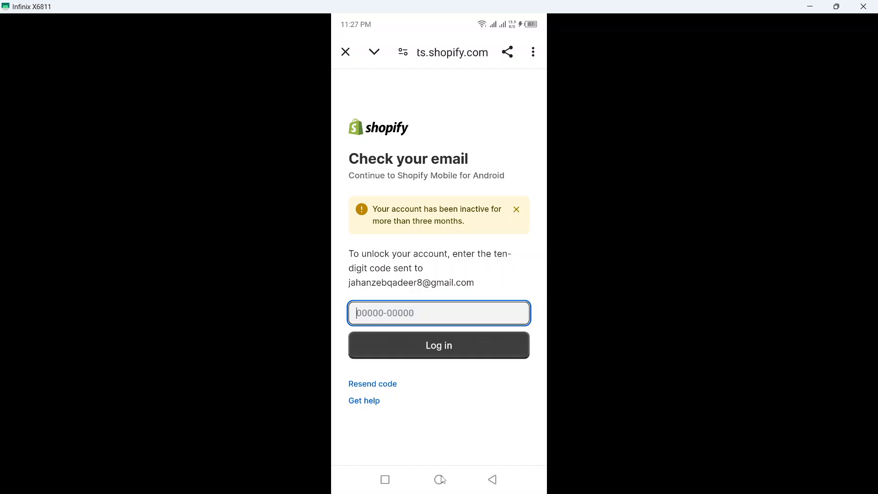
Open Gmail from the home screen and view Shopify's suspicious-login email
{"action": "left_click", "coordinate": [439, 479]}
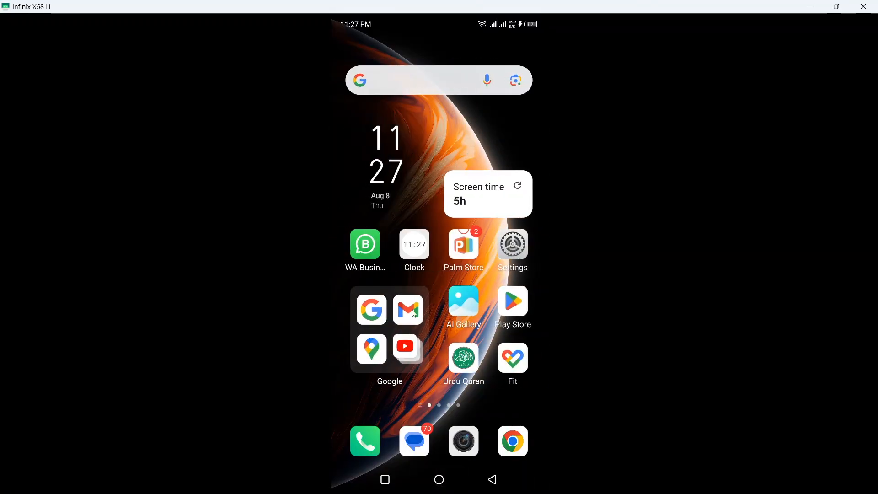
{"action": "left_click", "coordinate": [408, 309]}
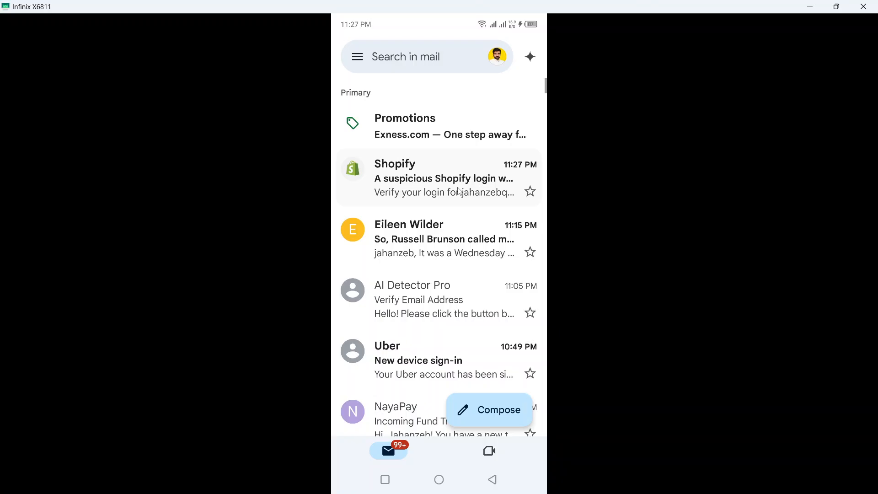
{"action": "left_click", "coordinate": [443, 178]}
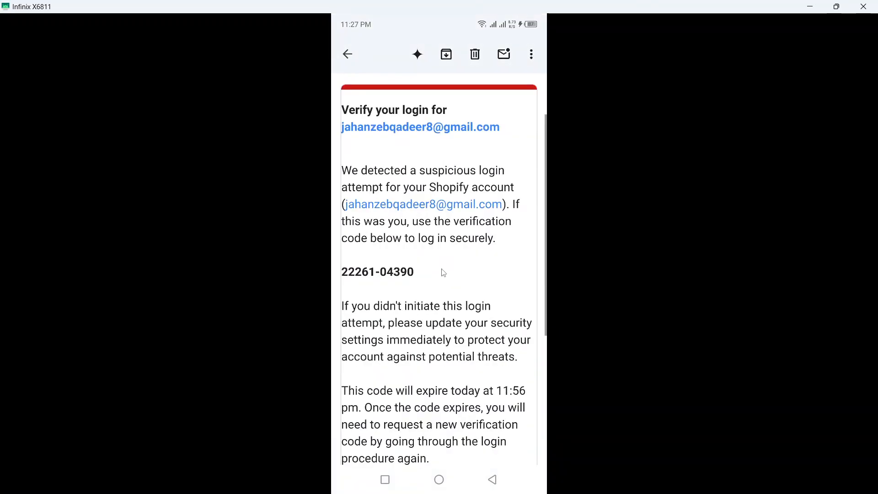
{"action": "mouse_move", "coordinate": [371, 279]}
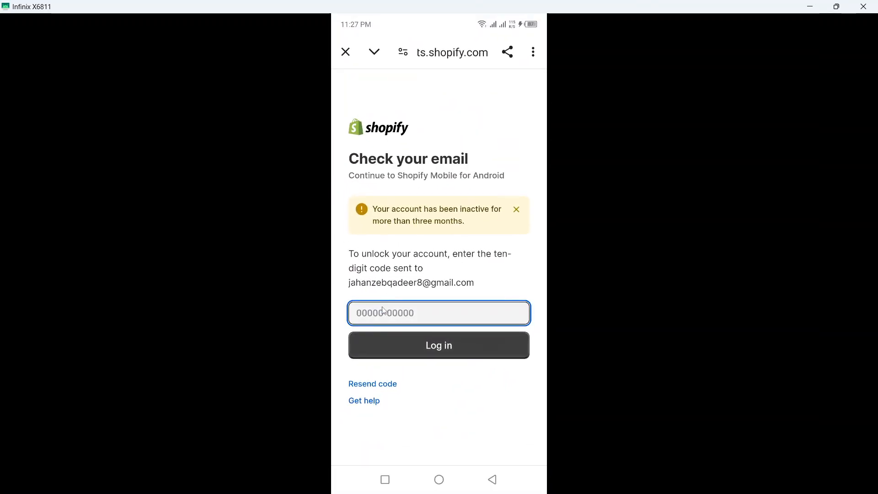
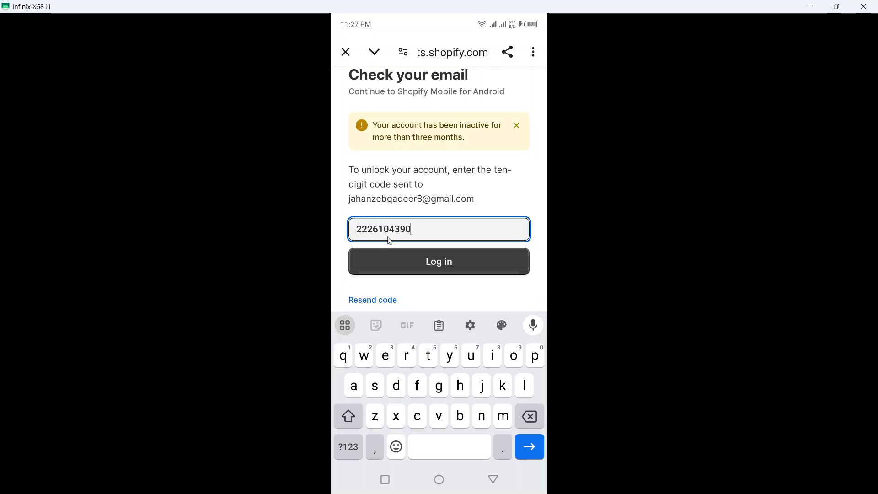
{"action": "left_click", "coordinate": [438, 262]}
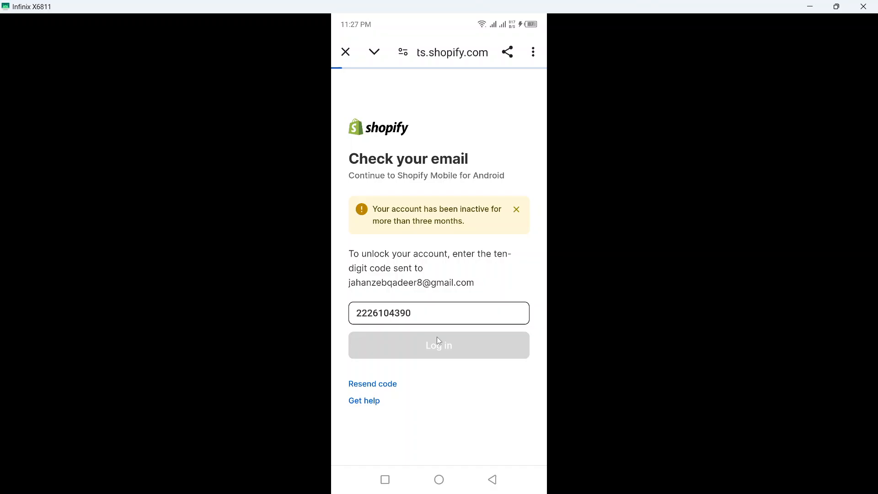
{"action": "left_click", "coordinate": [438, 346]}
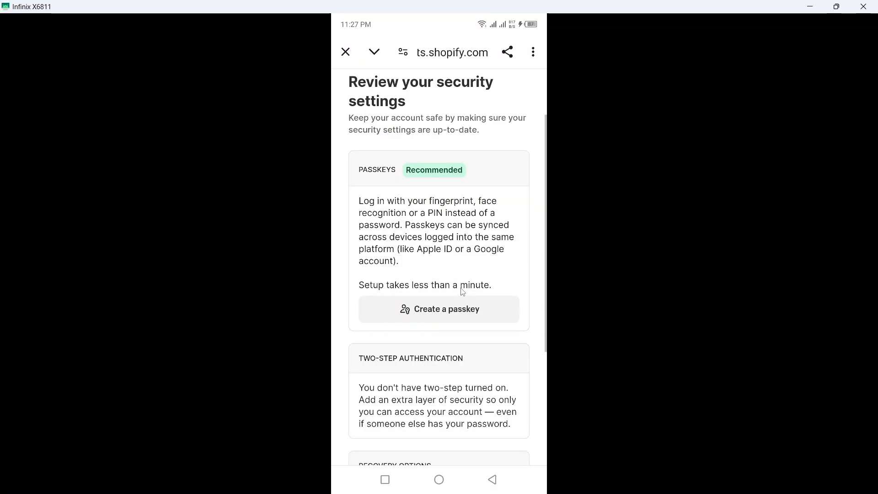
{"action": "scroll", "scroll_direction": "down", "scroll_amount": 3}
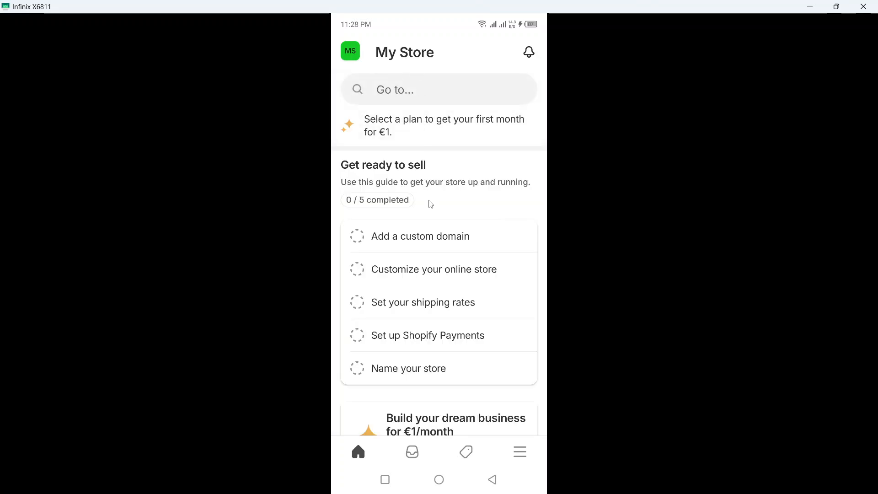
{"action": "mouse_move", "coordinate": [417, 157]}
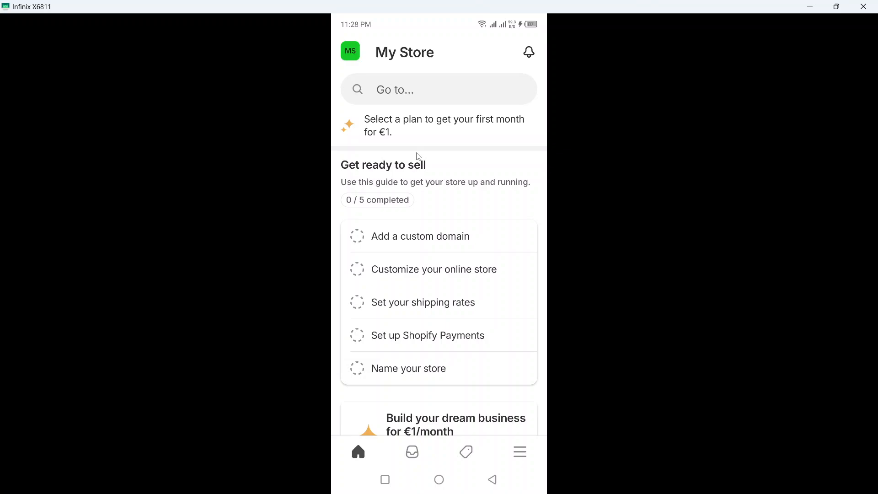
Scroll the home, pass through Orders, and reach the empty Products page
{"action": "scroll", "scroll_direction": "down", "scroll_amount": 3}
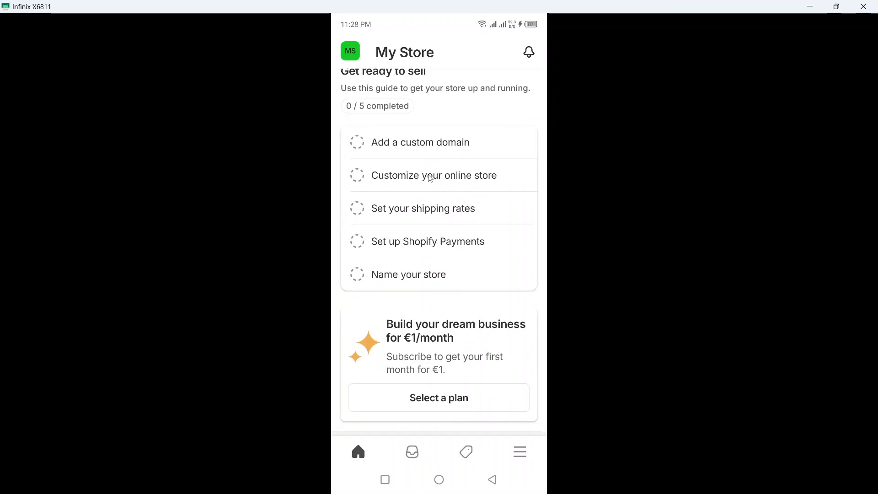
{"action": "left_click", "coordinate": [411, 451]}
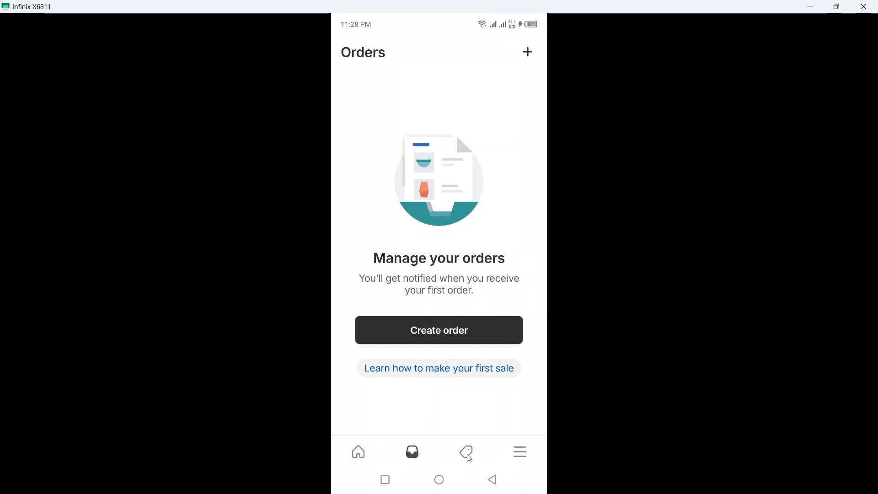
{"action": "left_click", "coordinate": [466, 452]}
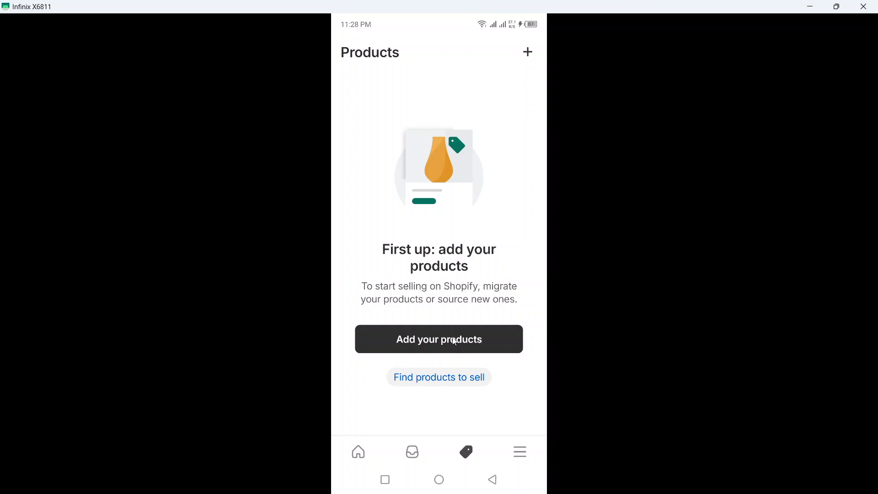
{"action": "left_click", "coordinate": [519, 451]}
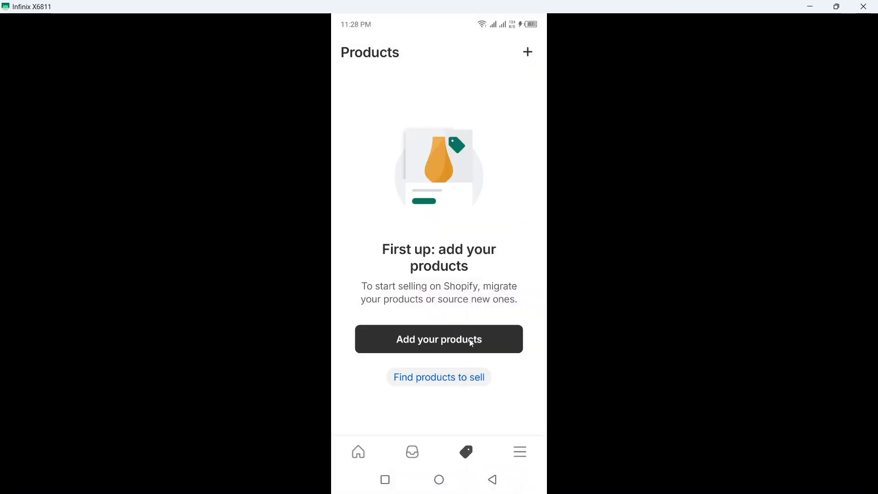
Open a blank new-product form and browse its title, €0.00 price, inventory and tags fields
{"action": "left_click", "coordinate": [438, 339]}
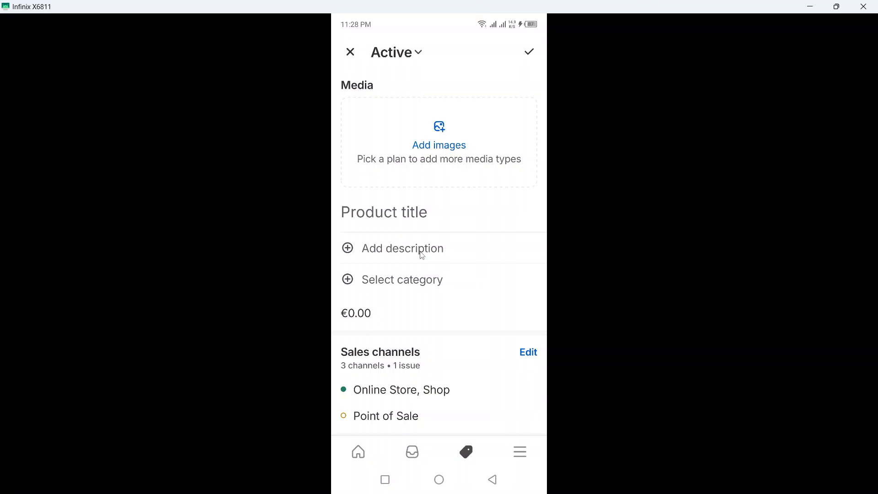
{"action": "scroll", "scroll_direction": "down", "scroll_amount": 3}
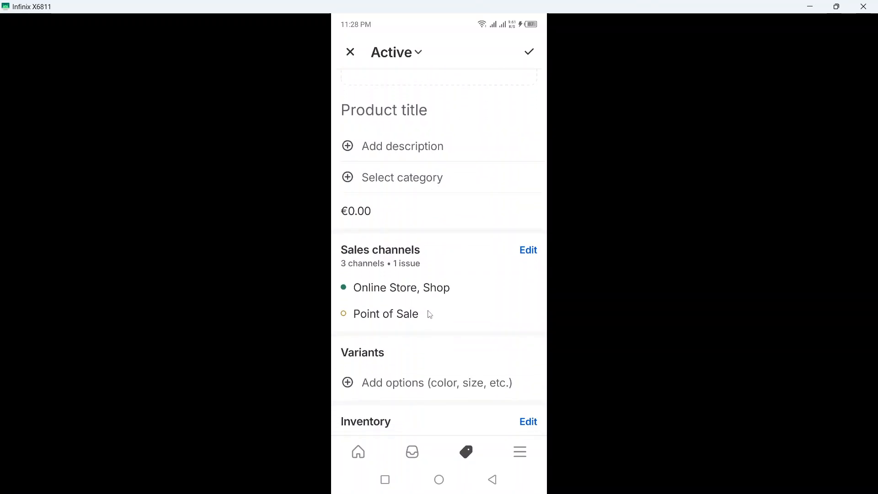
{"action": "scroll", "scroll_direction": "down", "scroll_amount": 3}
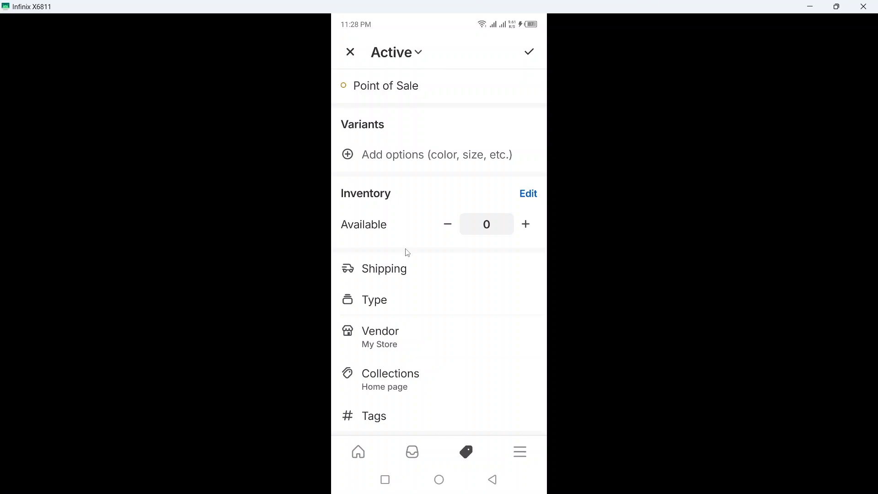
{"action": "left_click", "coordinate": [384, 268]}
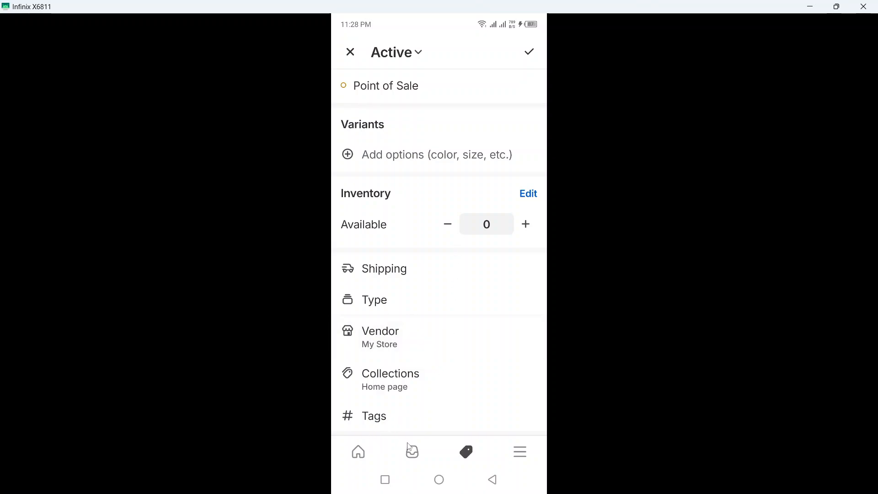
{"action": "left_click", "coordinate": [519, 451]}
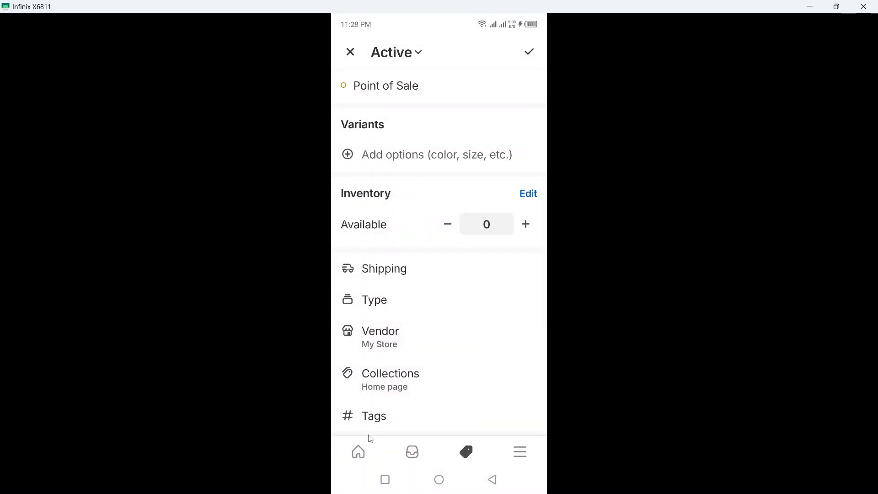
Go back to the My Store home dashboard and scroll through it
{"action": "left_click", "coordinate": [358, 452]}
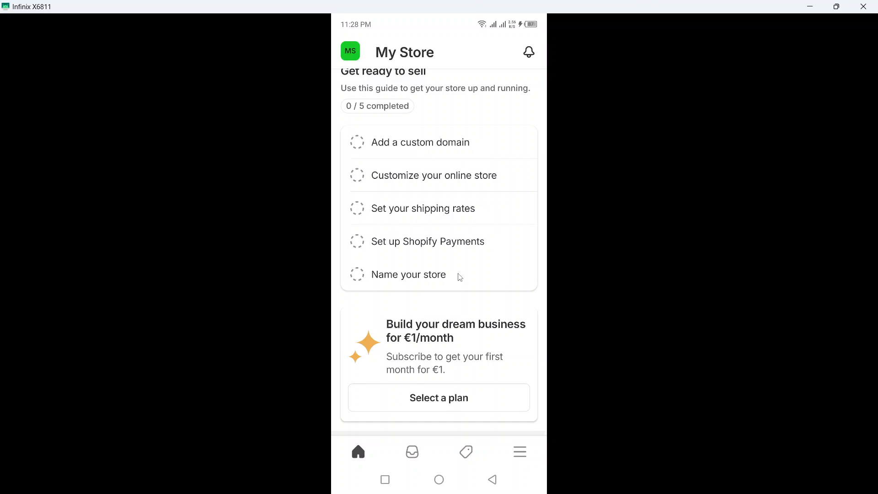
{"action": "scroll", "scroll_direction": "down", "scroll_amount": 3}
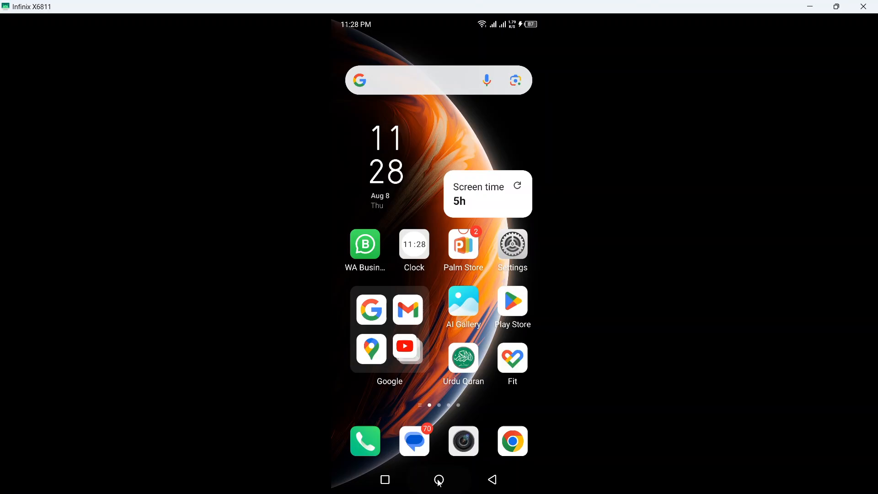
{"action": "mouse_move", "coordinate": [463, 142]}
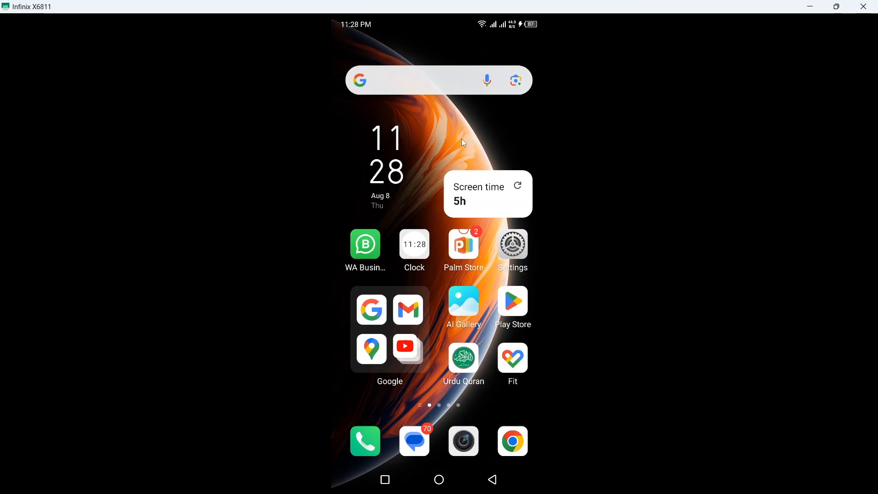